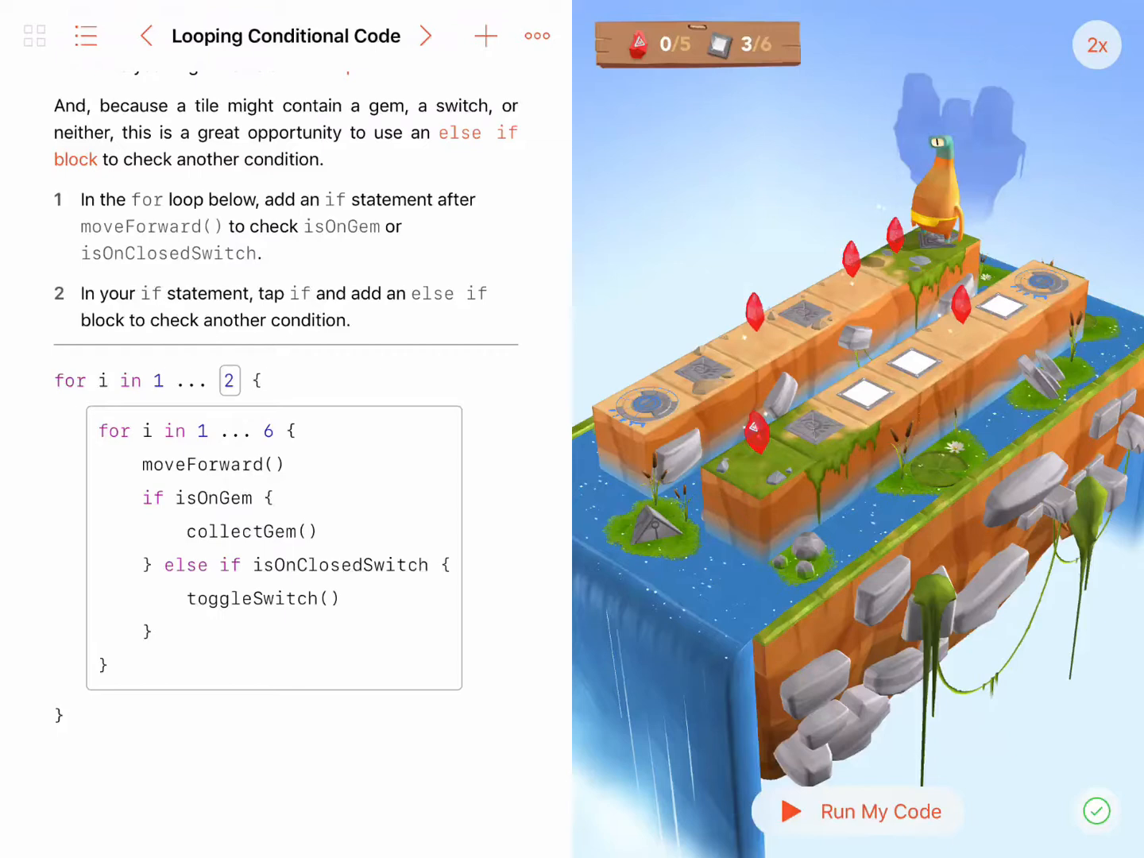
Step: Start running the nested for-loop solution that collects gems and toggles closed switches
left_click(858, 810)
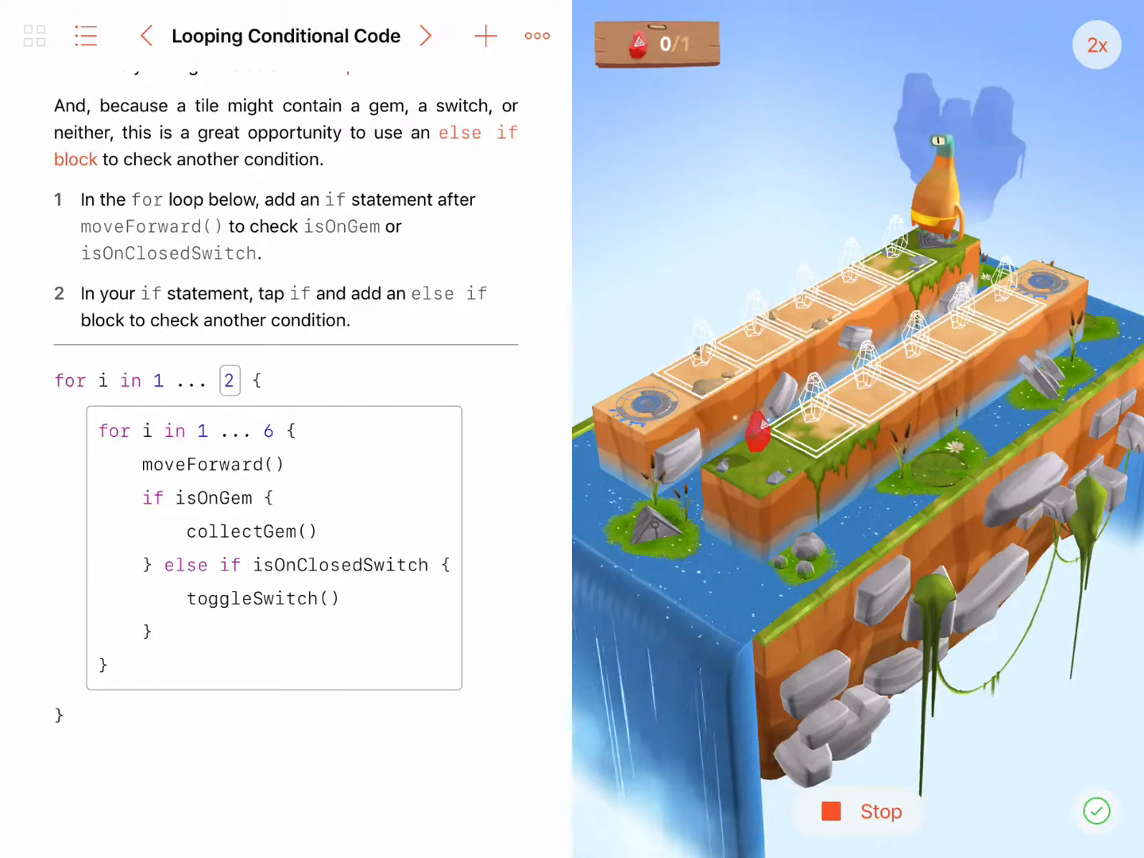